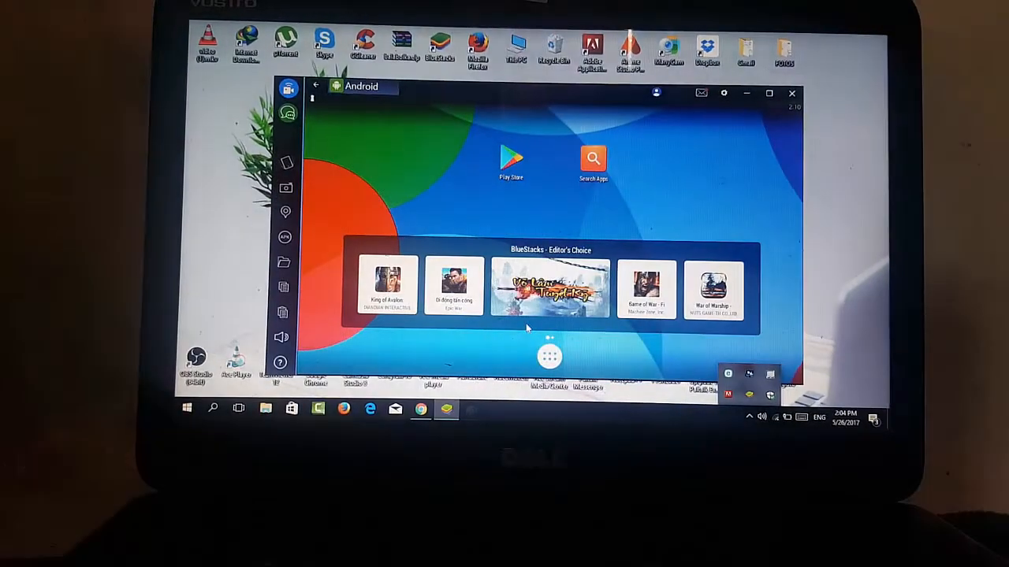
mouse_move(733, 158)
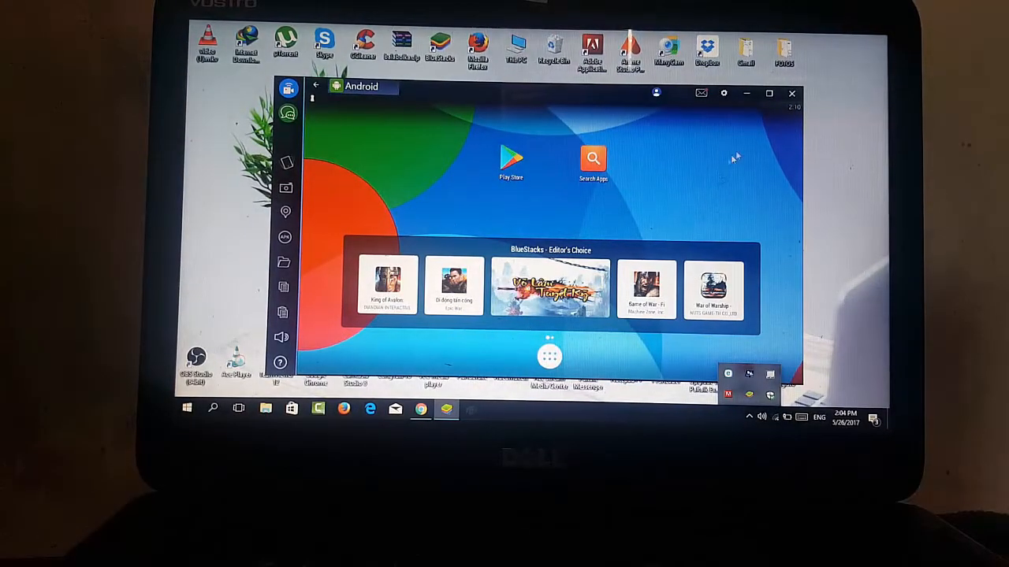
- Switch the BlueStacks window to full-screen mode
click(769, 93)
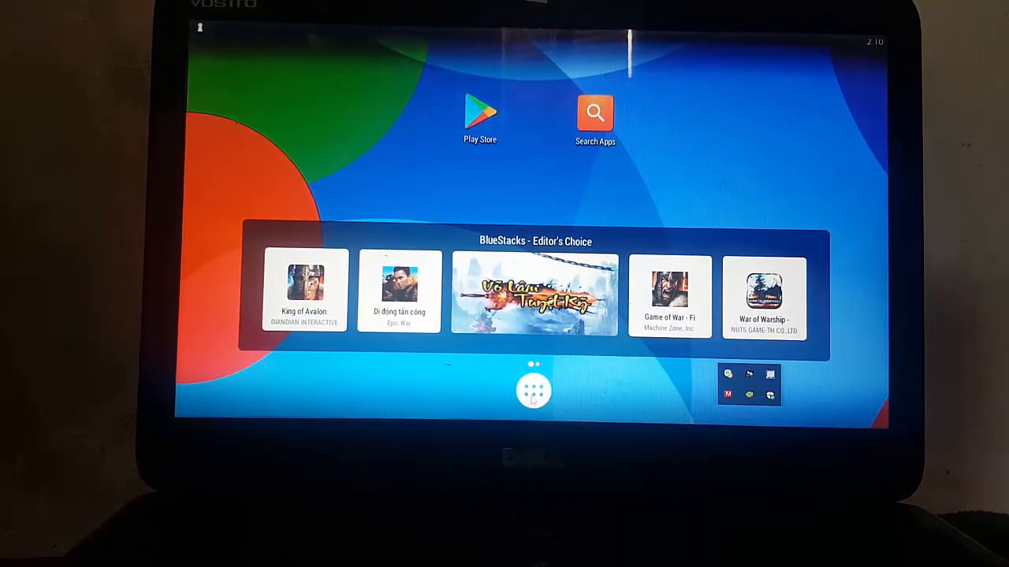
- Open the Android app drawer listing Play Store, Snapchat and other apps
click(534, 390)
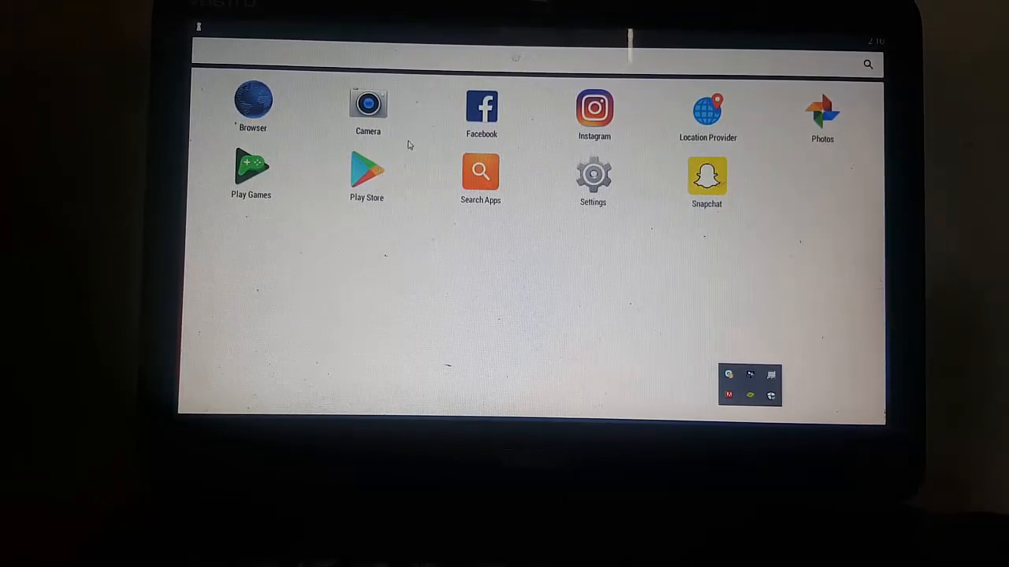
mouse_move(395, 170)
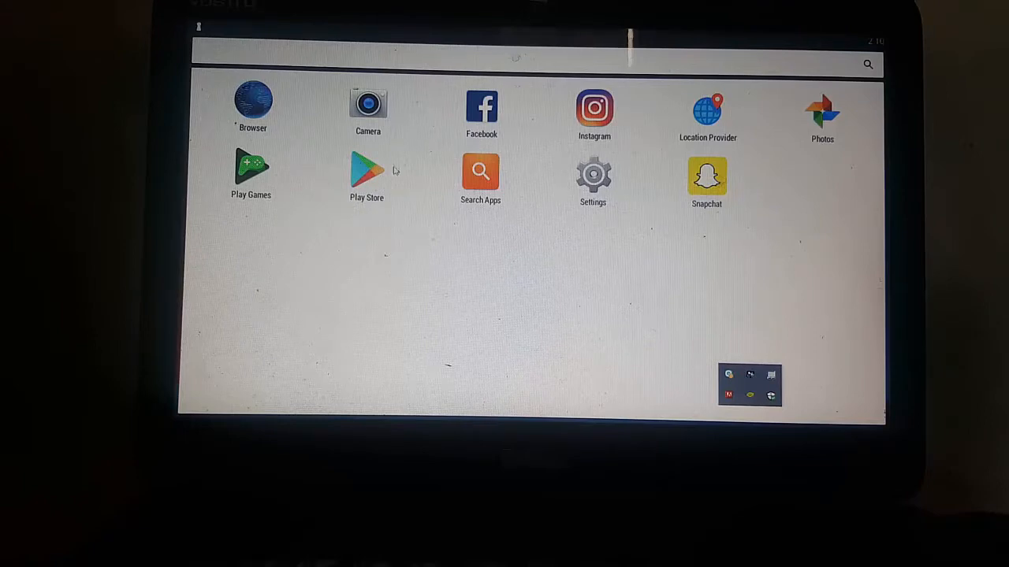
mouse_move(398, 219)
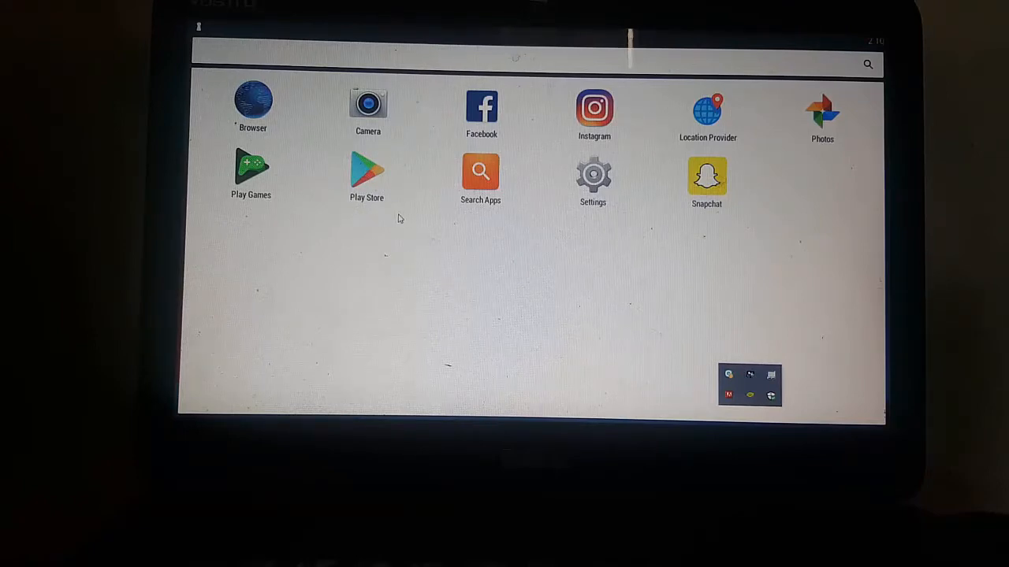
- Launch Play Store and rerun the recent 'snapchat' search
click(367, 169)
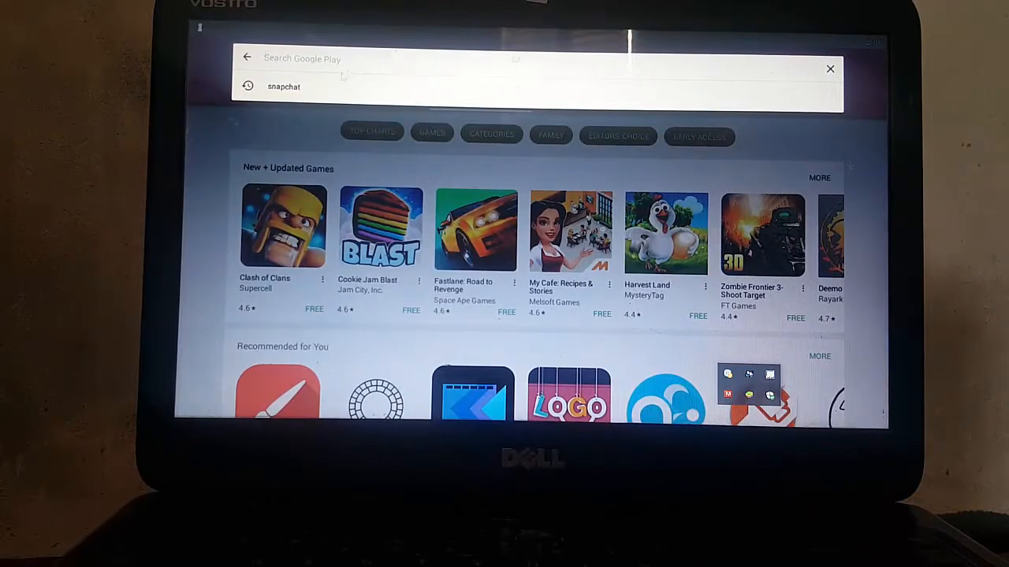
mouse_move(299, 118)
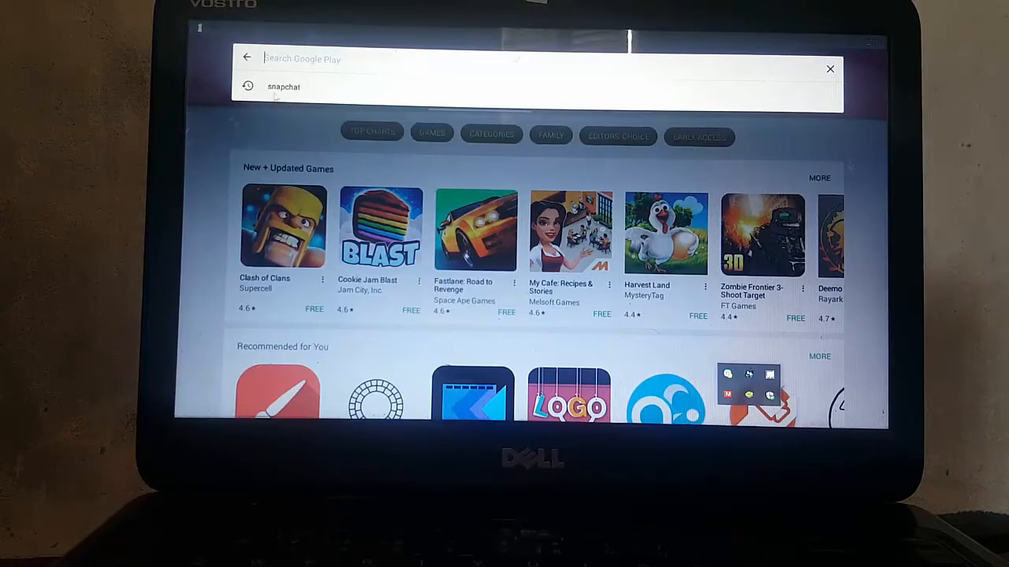
click(283, 87)
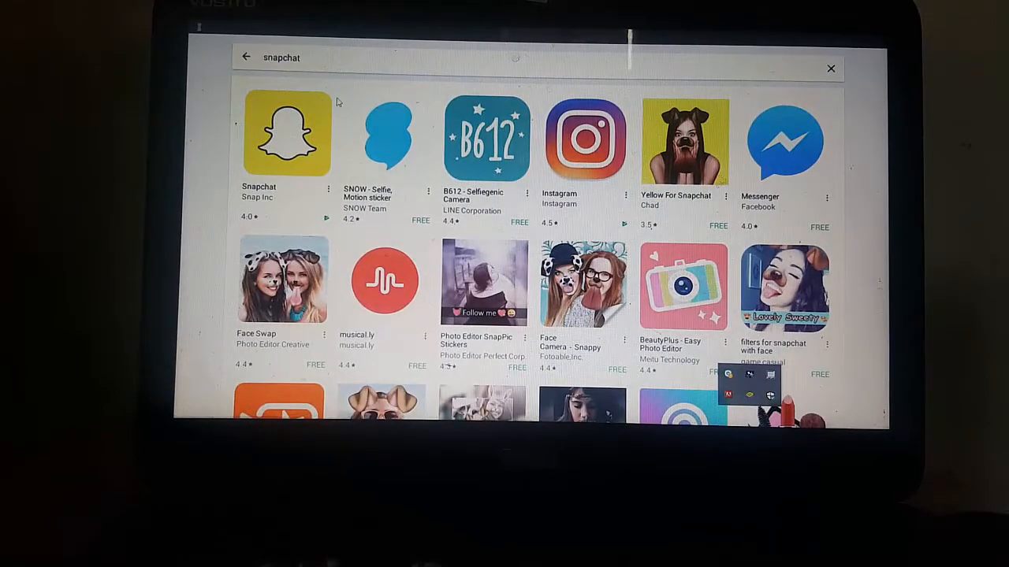
mouse_move(288, 185)
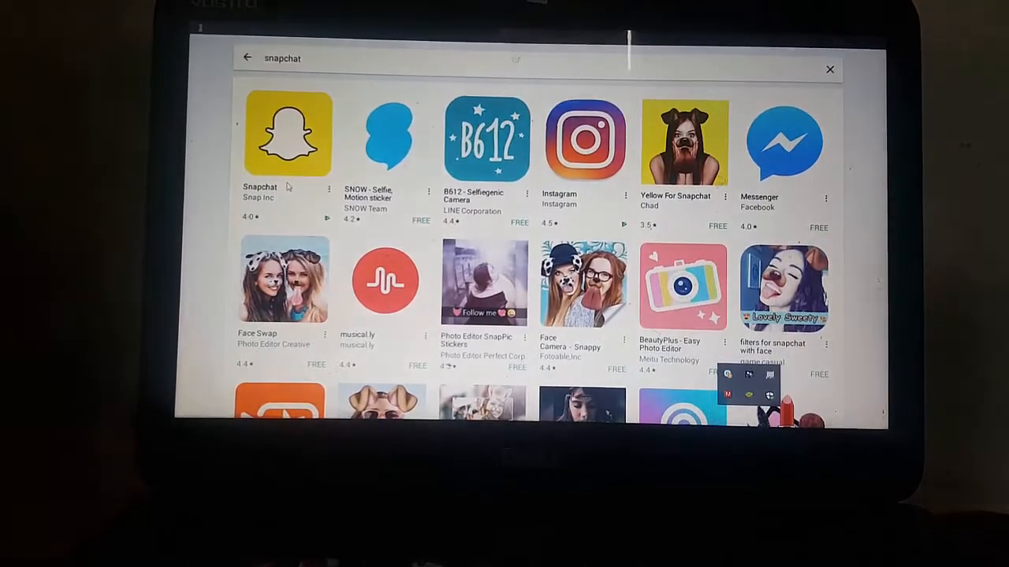
- Browse Snapchat's store page and launch the installed app with OPEN
click(288, 131)
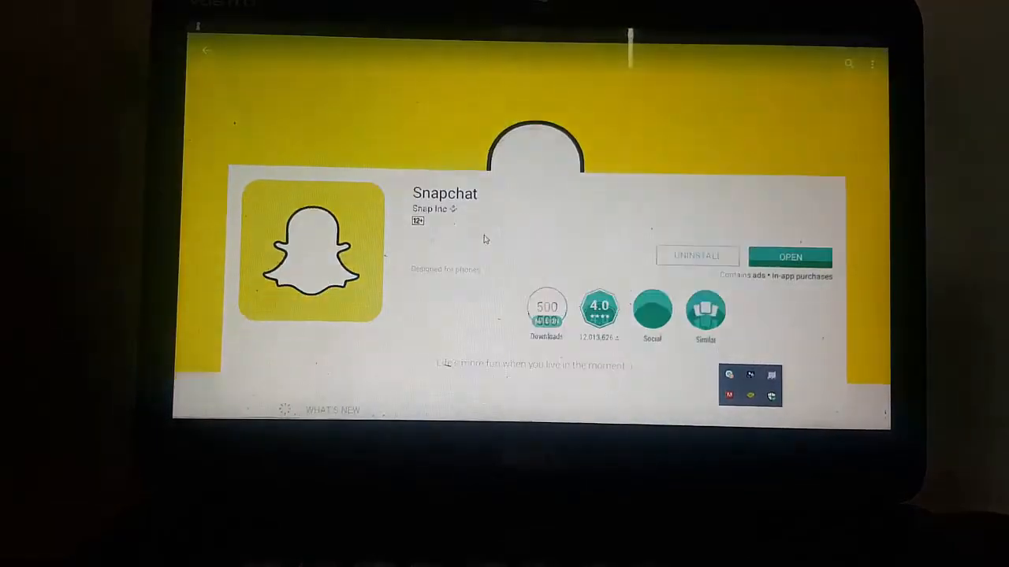
scroll(down, 3)
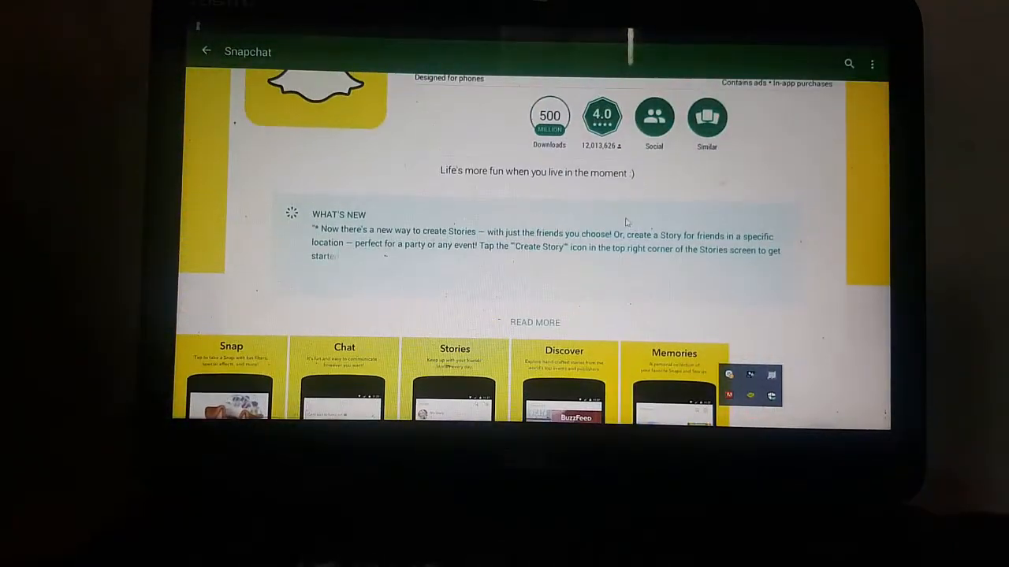
scroll(up, 3)
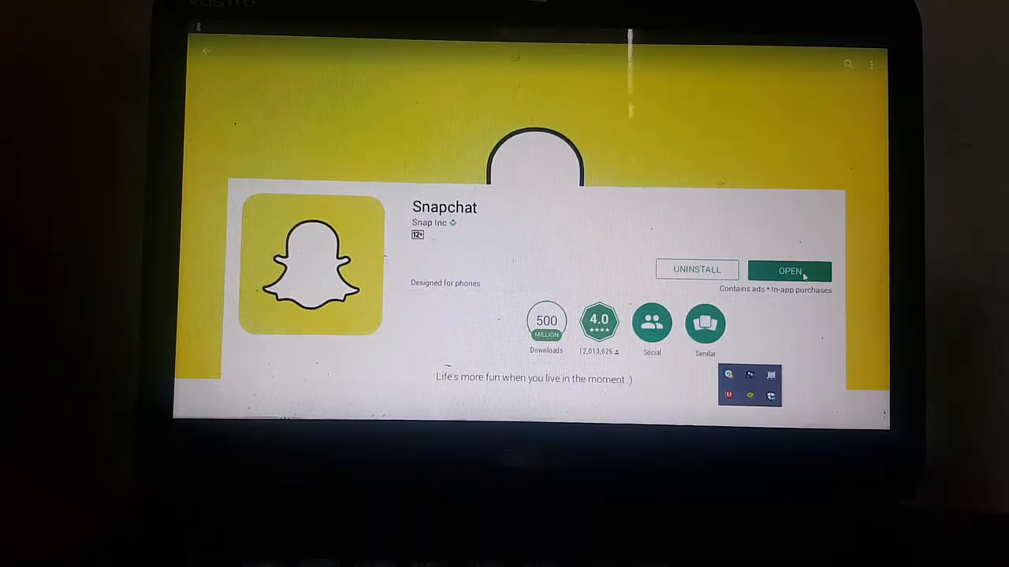
click(789, 270)
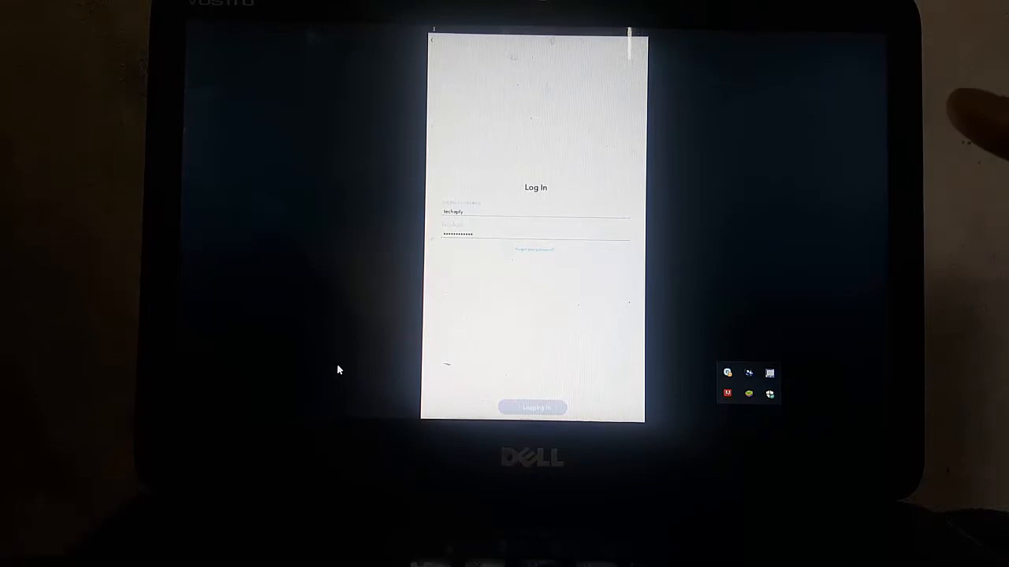
- Submit the entered username and password with the Log In button
click(534, 408)
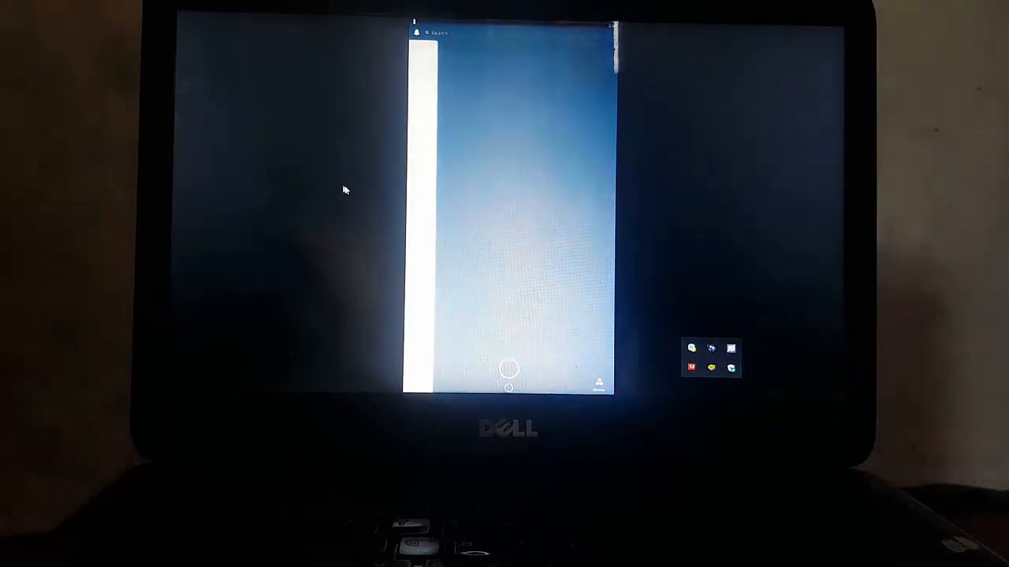